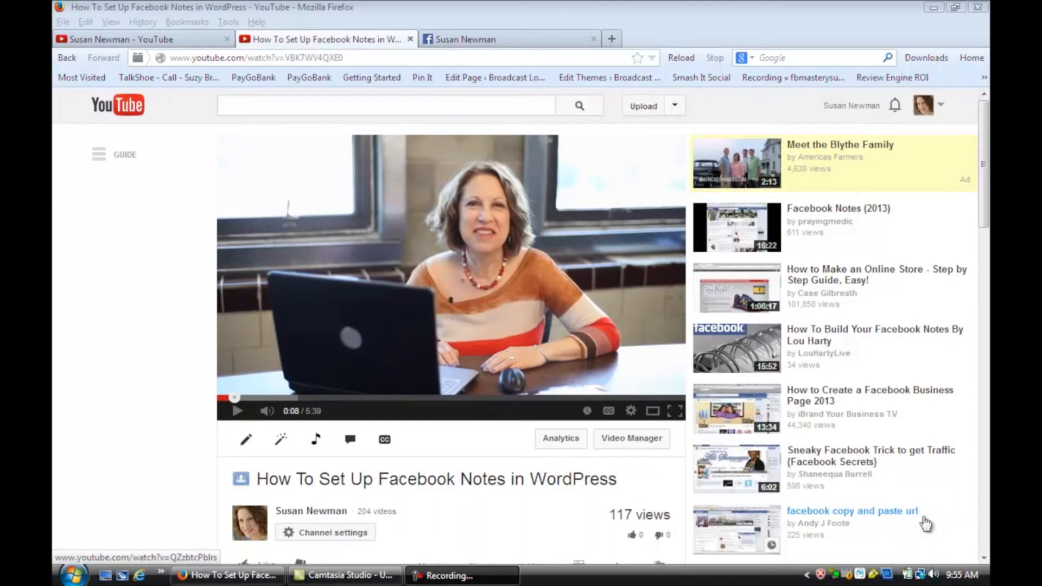
# - Reveal the share buttons and short link for 'How To Set Up Facebook Notes in WordPress'
pyautogui.scroll(-3)
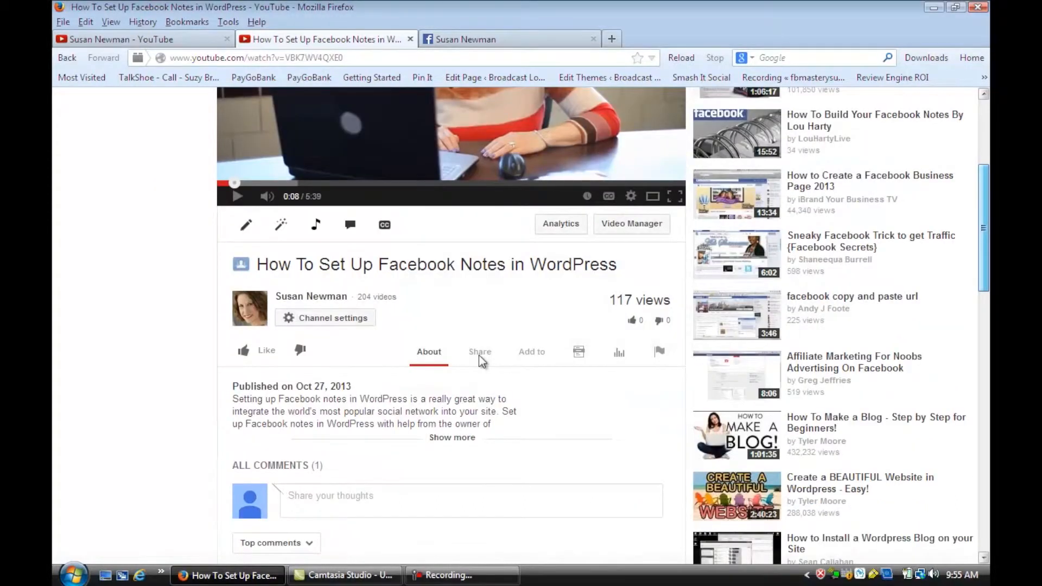
pyautogui.click(479, 351)
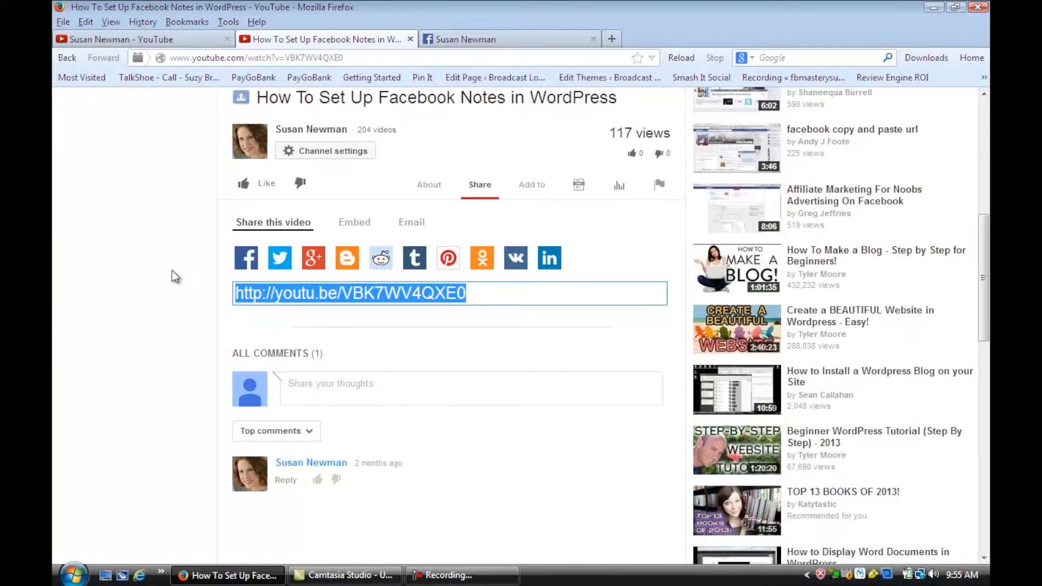
pyautogui.moveTo(246, 258)
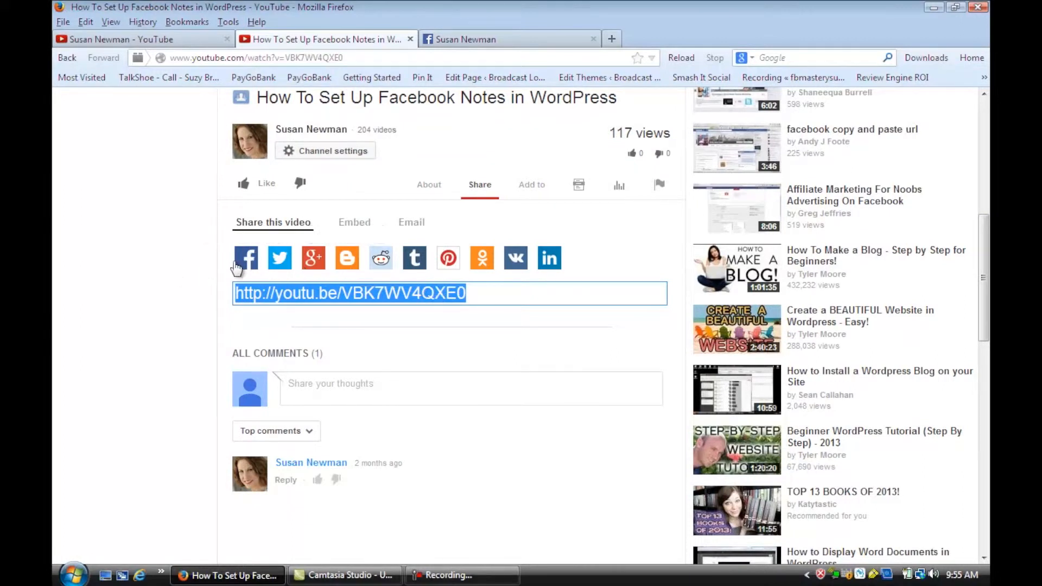
pyautogui.moveTo(246, 257)
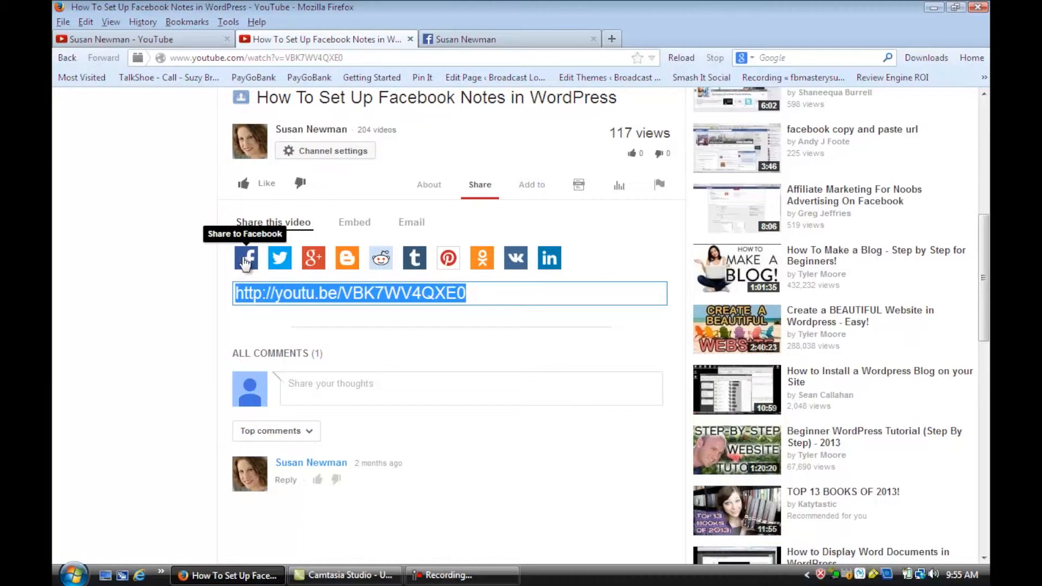
# - Share the video to Facebook with 'Have you set up Facebook Notes? A great way to share your blog posts!'
pyautogui.click(246, 257)
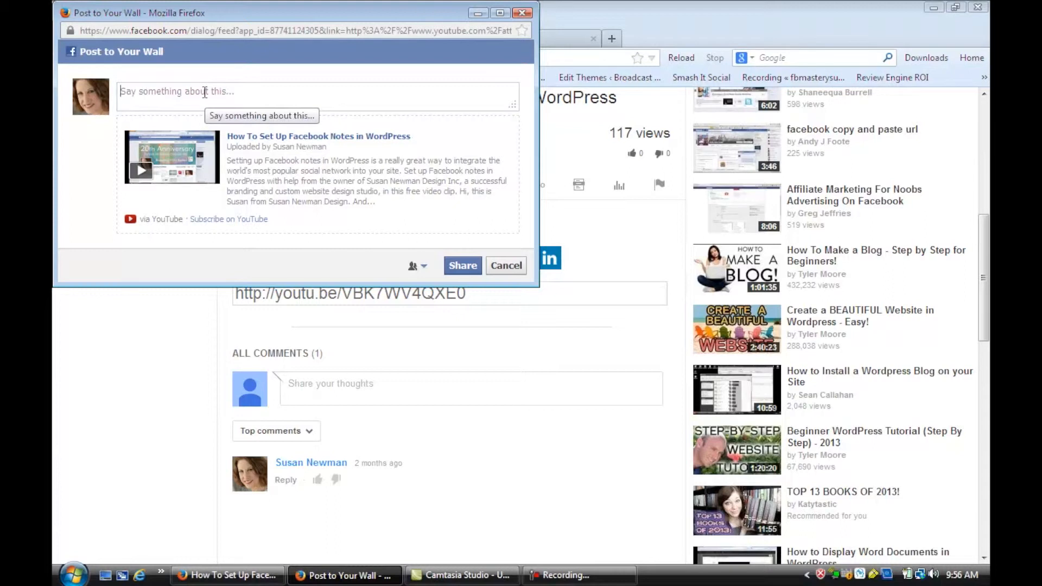
pyautogui.write('Have you set up Facebook Notes? A great way to share your blog posts')
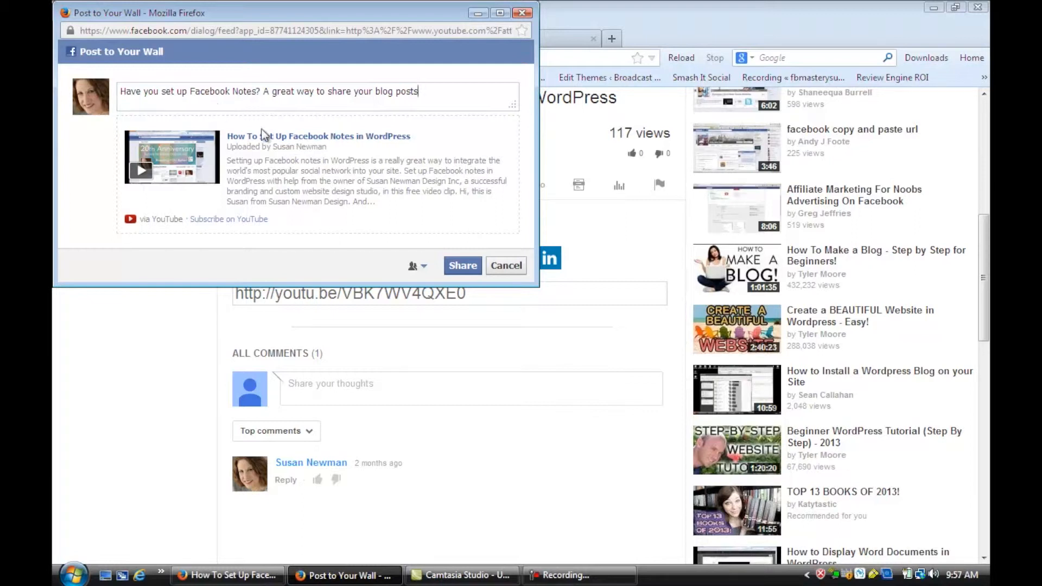
pyautogui.write('!')
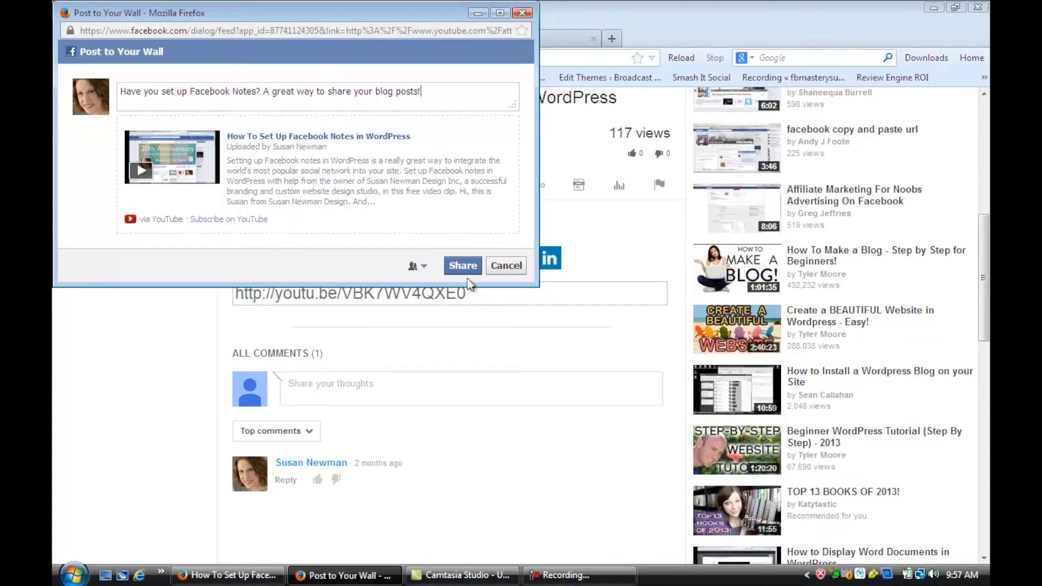
pyautogui.click(462, 265)
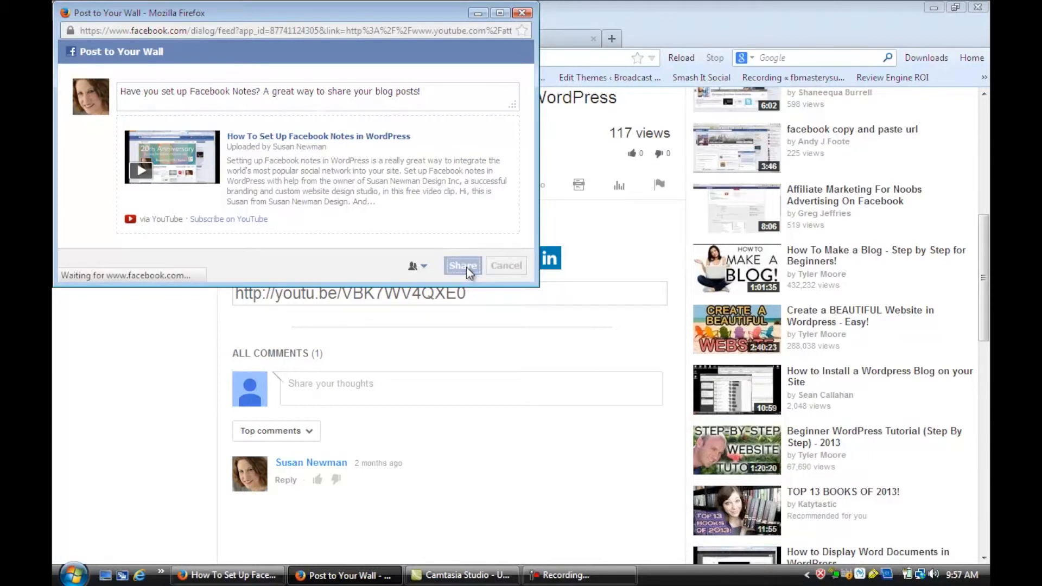
pyautogui.click(462, 265)
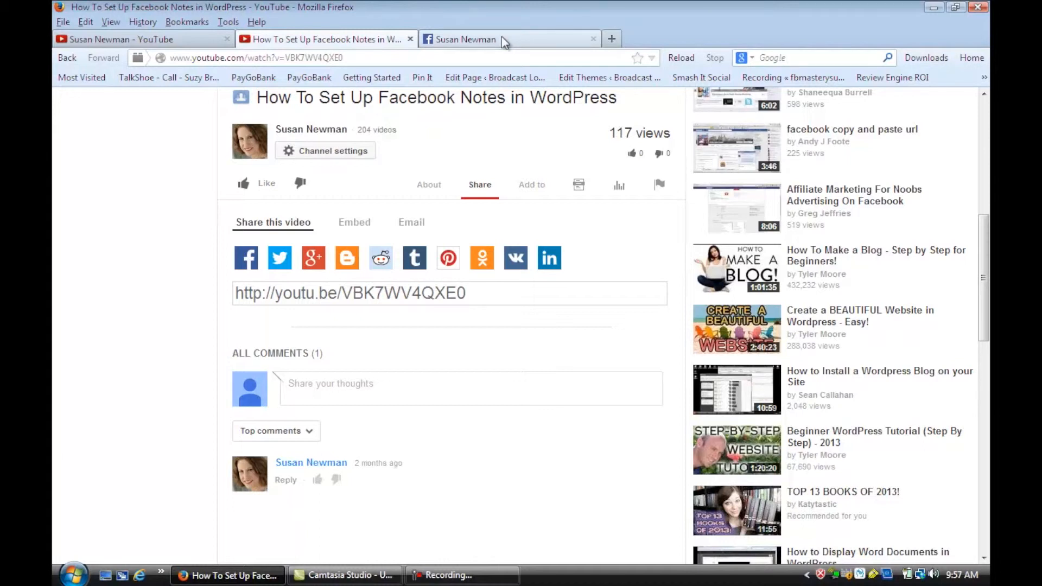
pyautogui.click(508, 39)
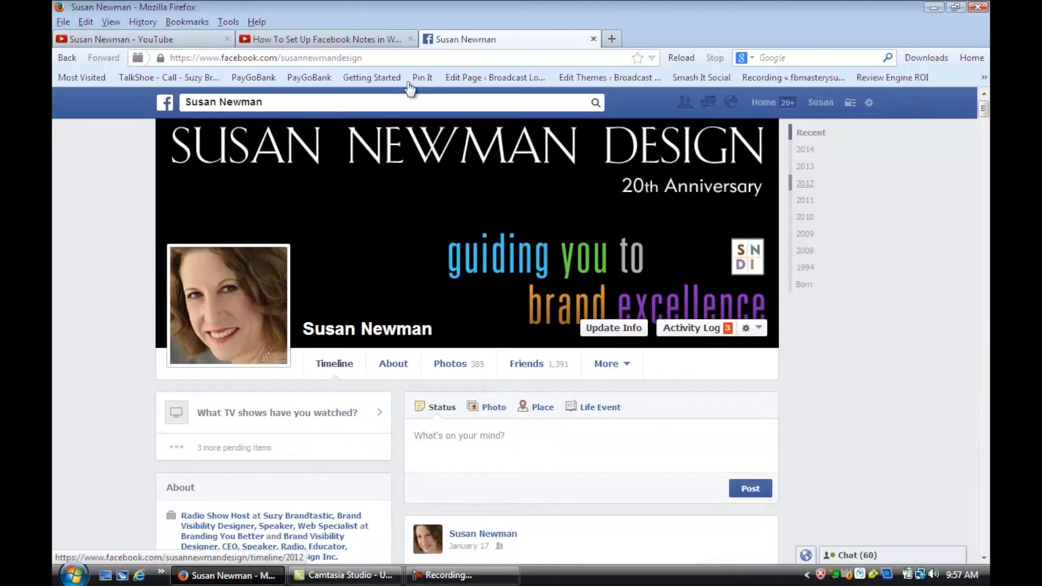
pyautogui.scroll(-3)
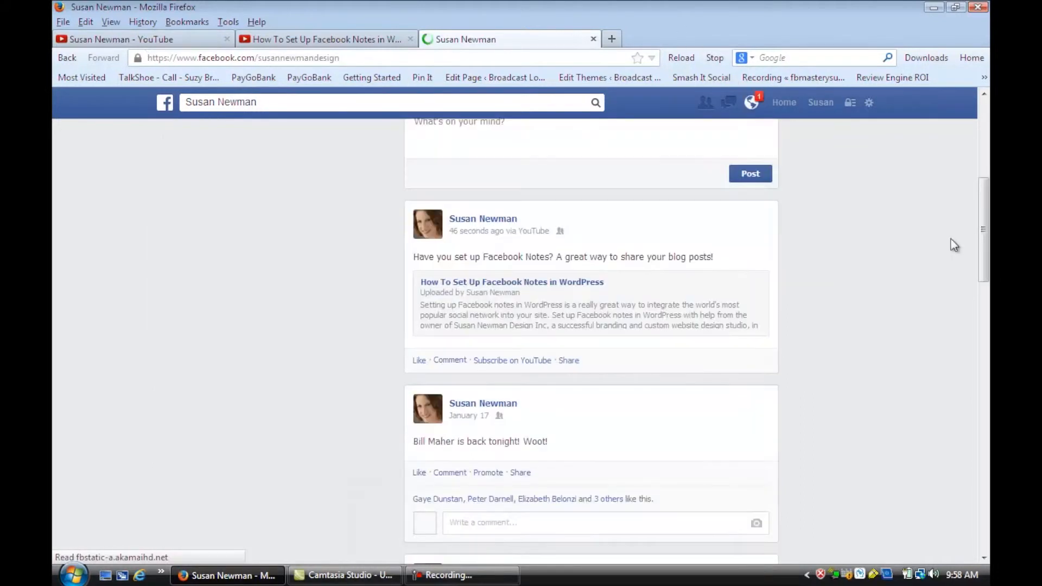
pyautogui.scroll(-3)
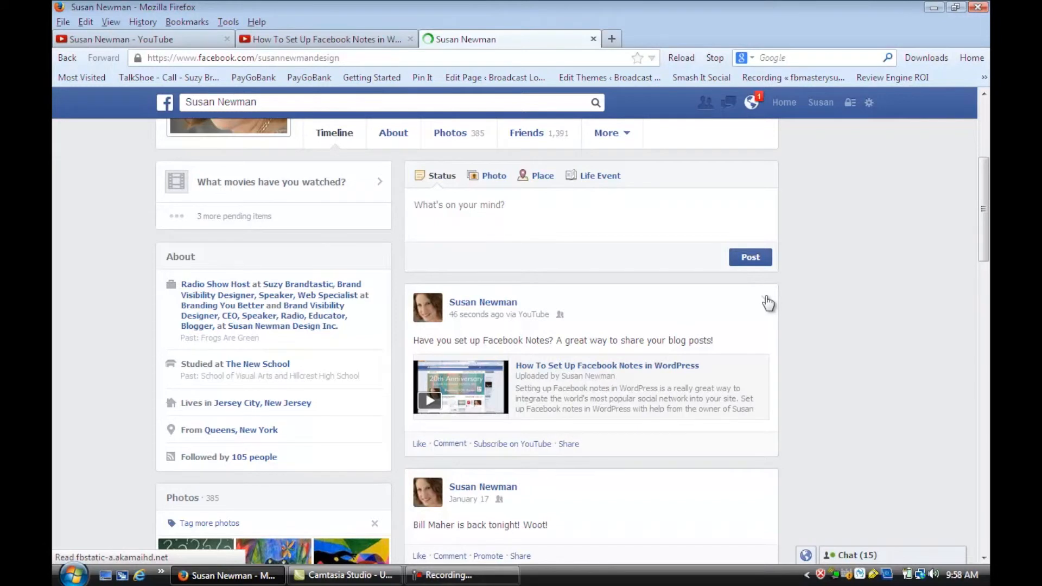
# - Show the drop-down options menu, including Delete, on the shared YouTube video post
pyautogui.click(752, 102)
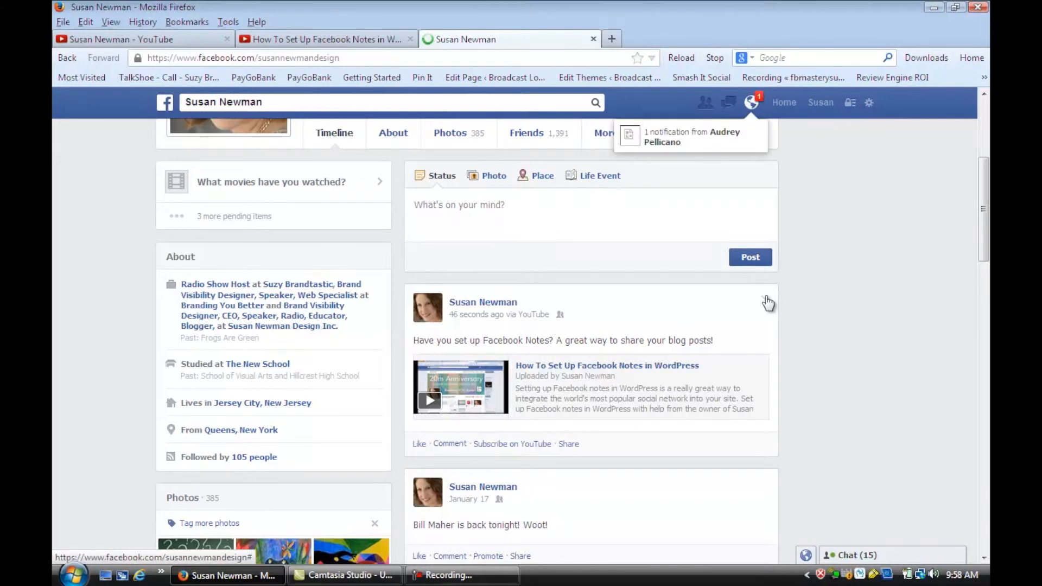
pyautogui.click(765, 298)
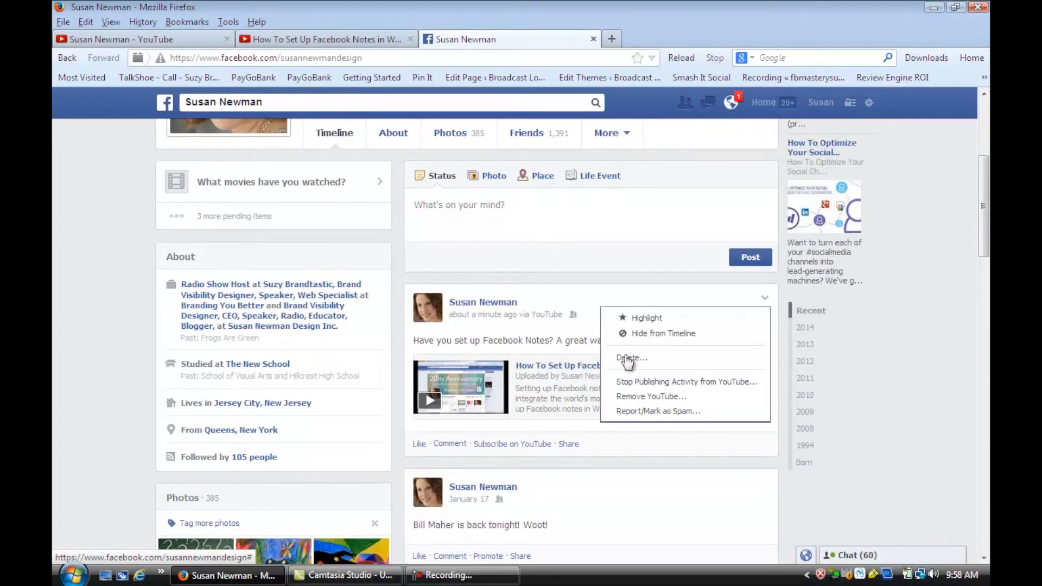